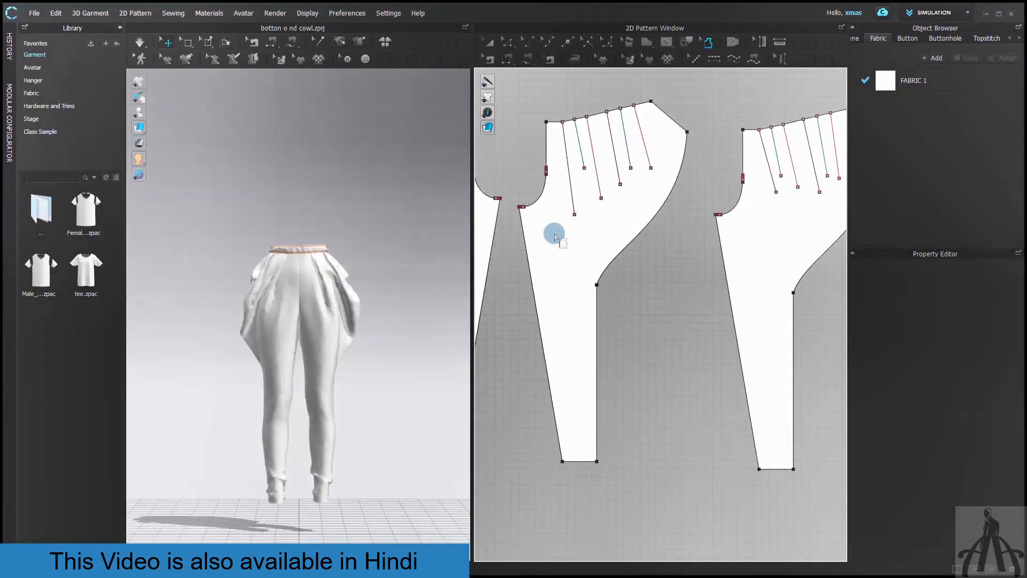
mouse_move(653, 243)
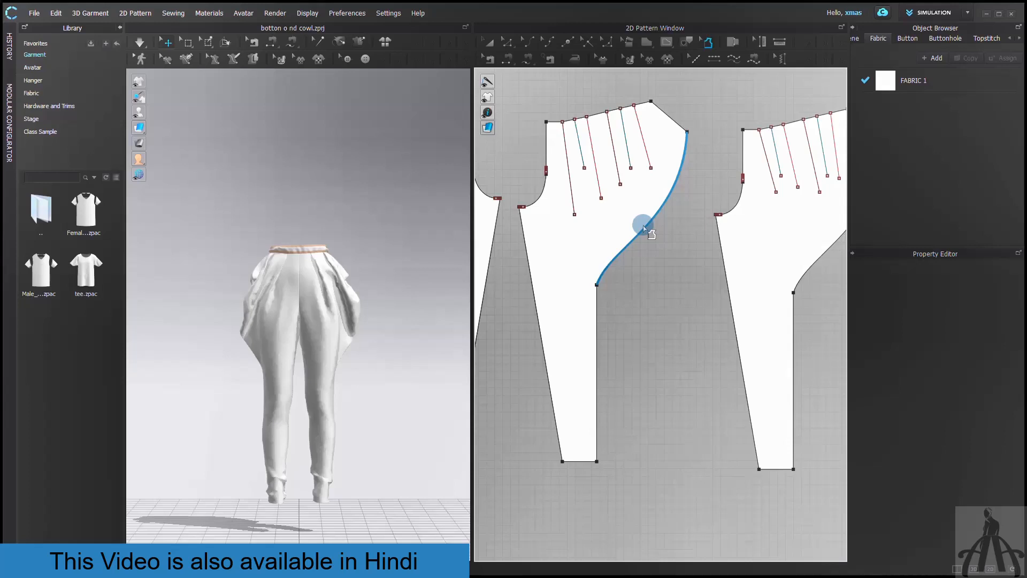
- Apply a seam allowance to the right trouser piece's long inner leg edge
drag(642, 222, 619, 275)
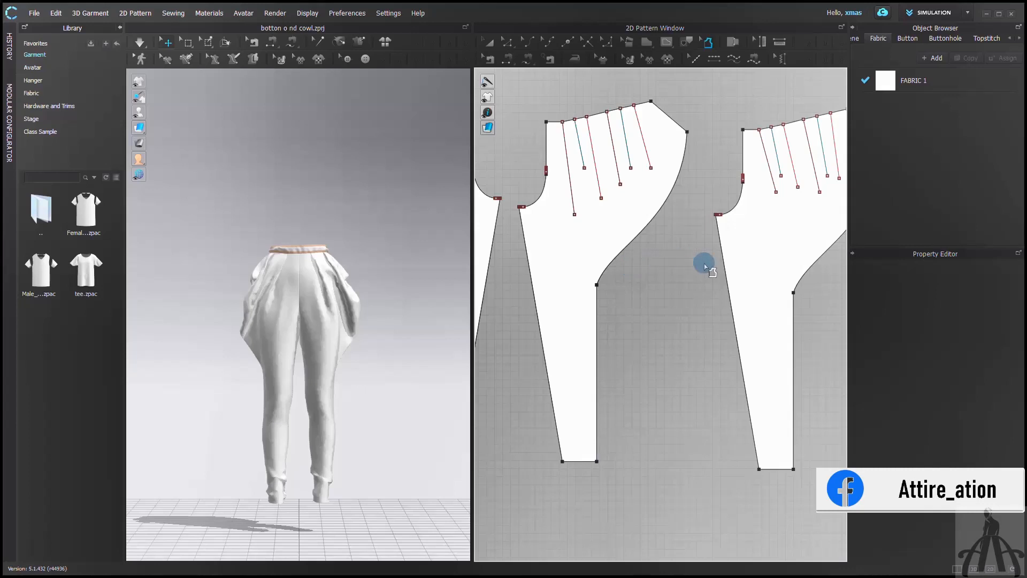
click(719, 282)
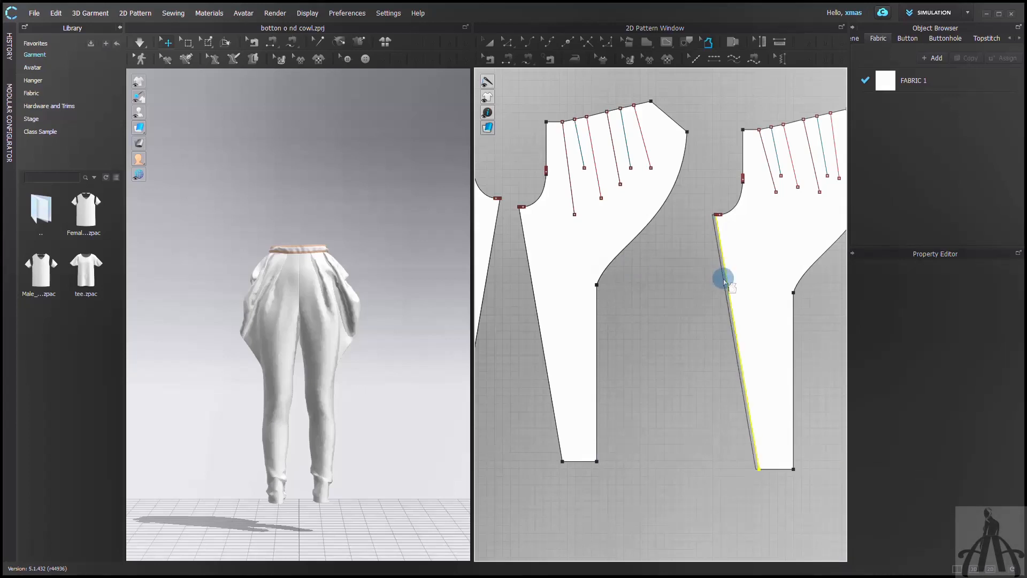
click(733, 289)
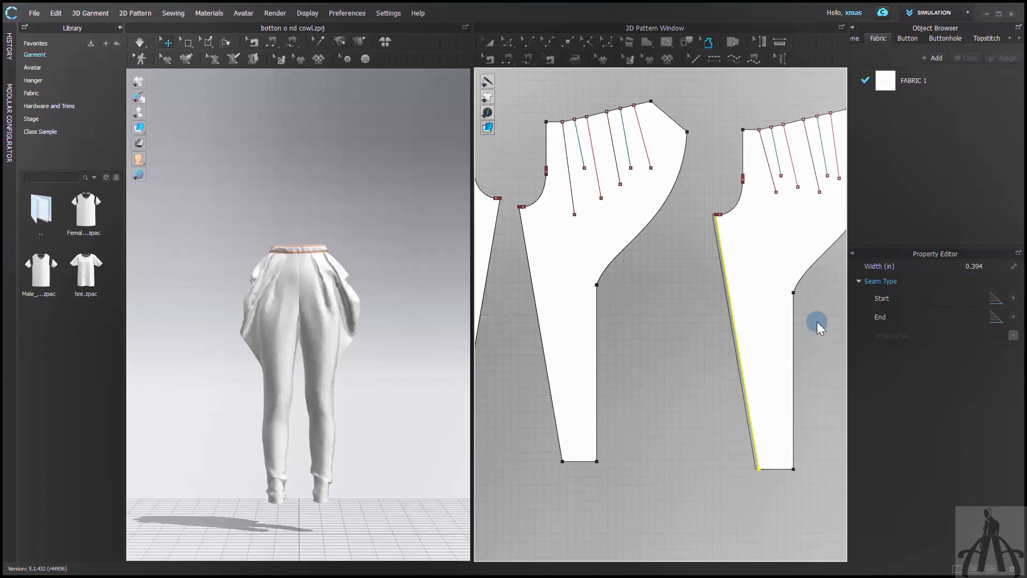
mouse_move(724, 347)
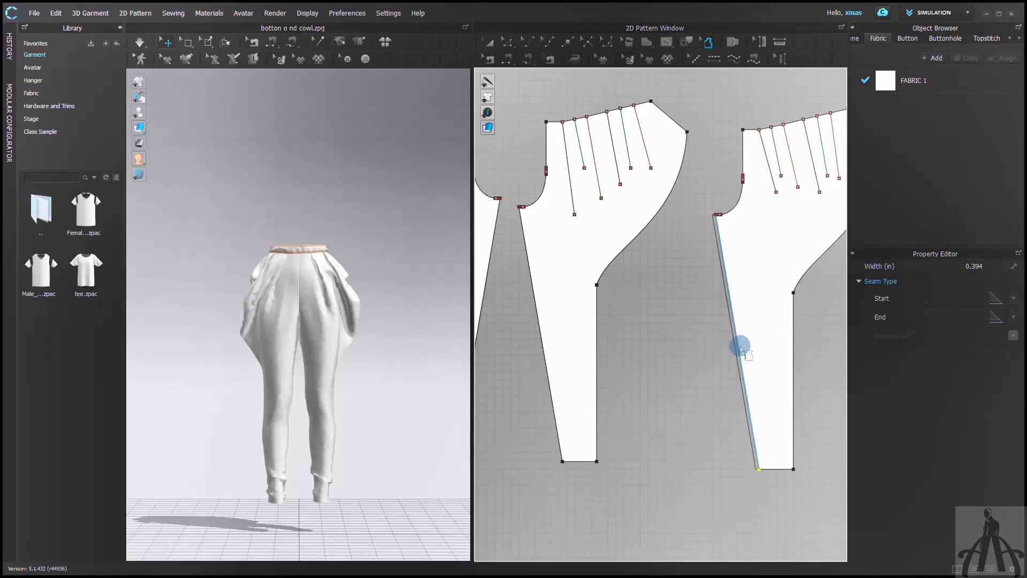
- Add a seam allowance on the front crotch curve, then select all allowances for deletion
right_click(740, 345)
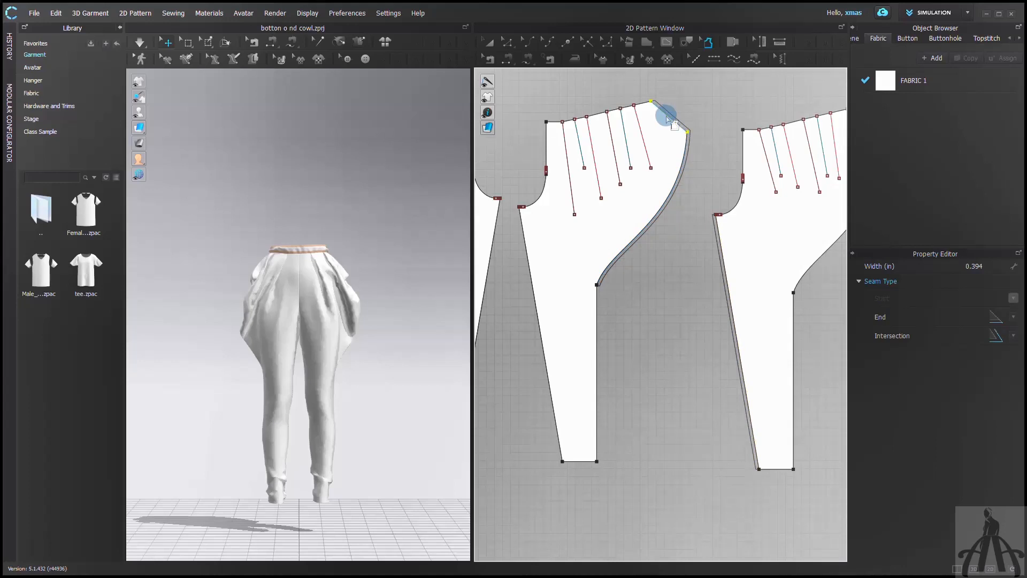
click(734, 321)
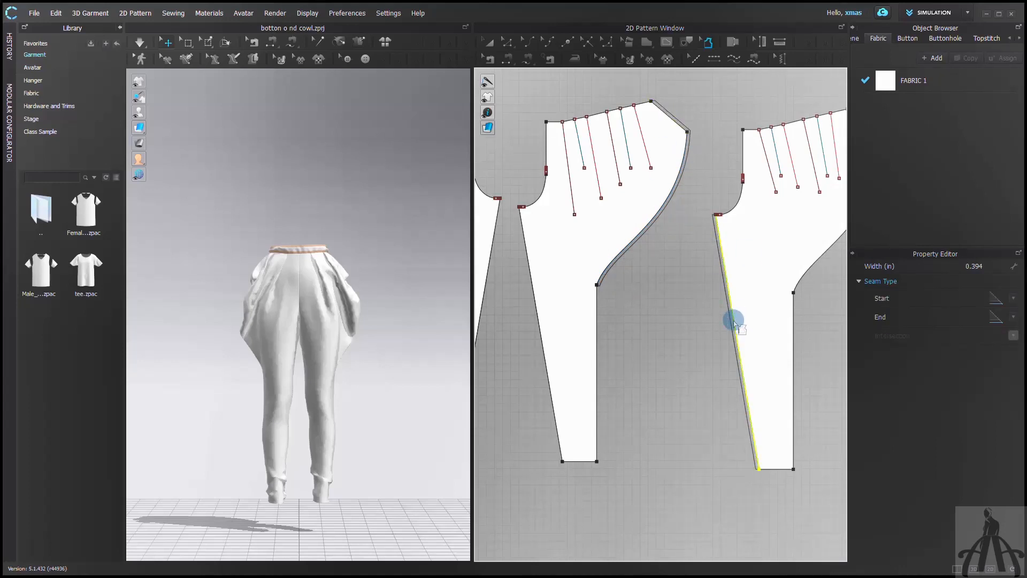
key(ctrl+a)
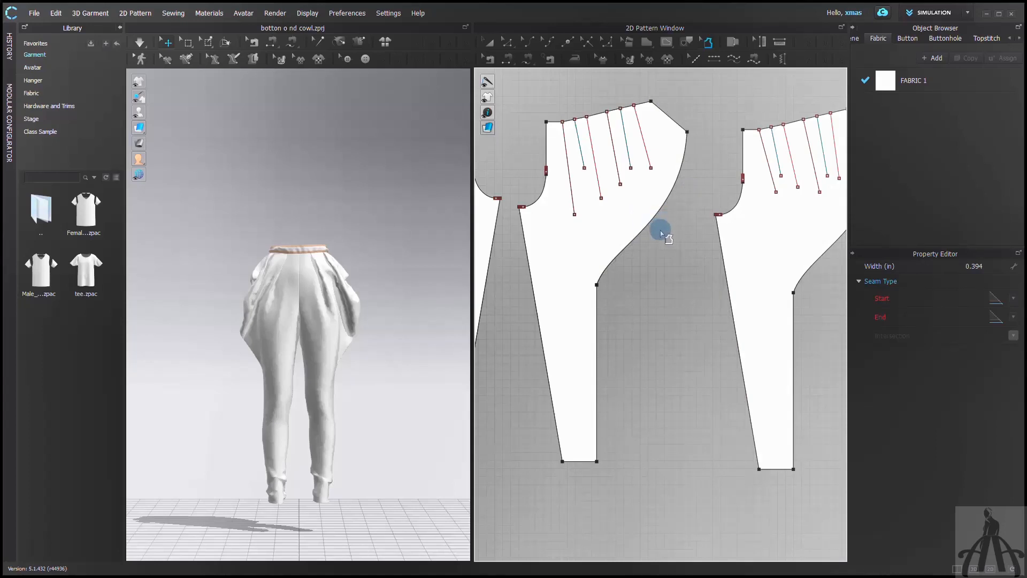
- Widen the inner leg seam allowance to 1.000 and set its end corner type
click(732, 309)
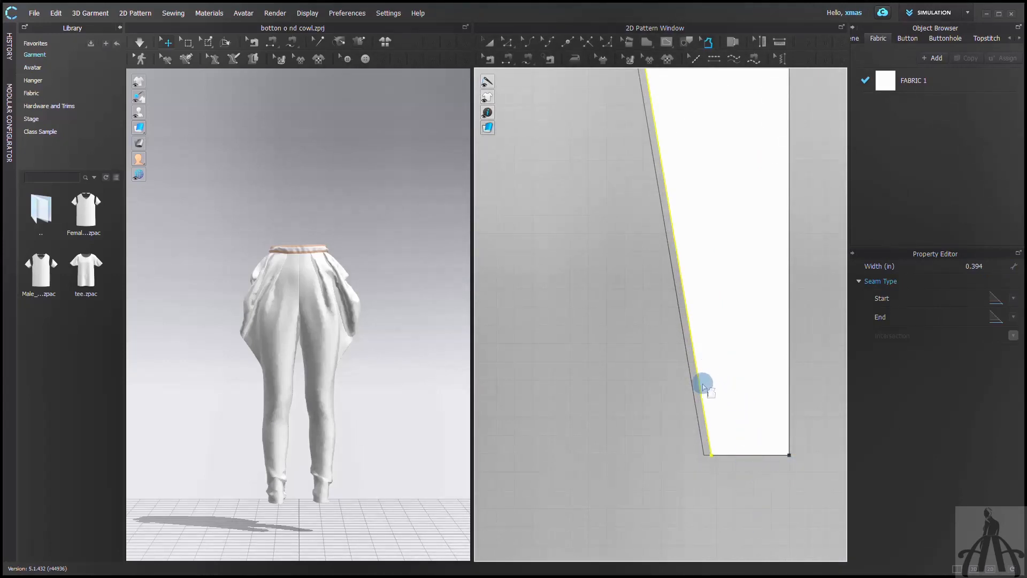
mouse_move(722, 364)
text(1.000)
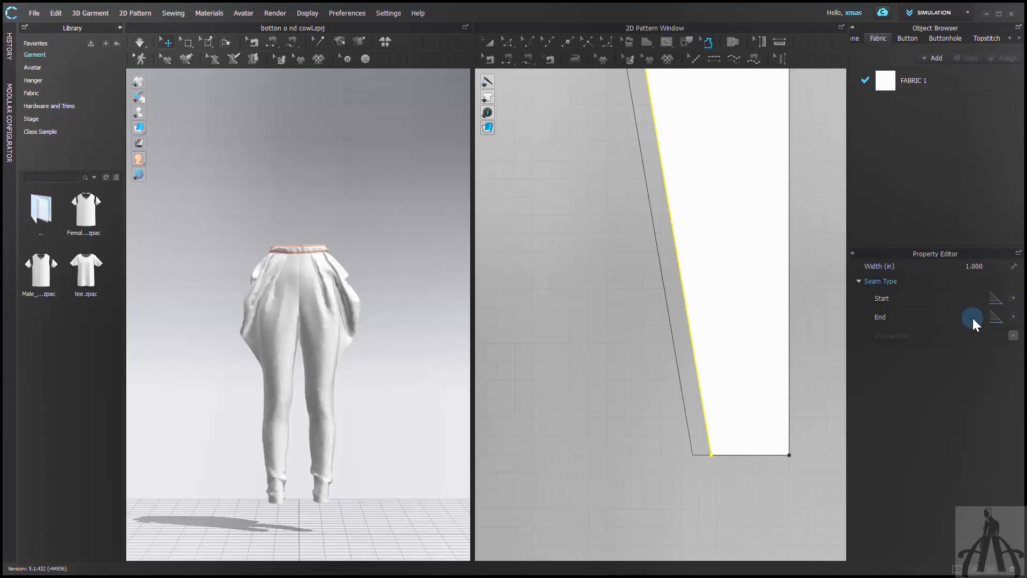
mouse_move(1019, 298)
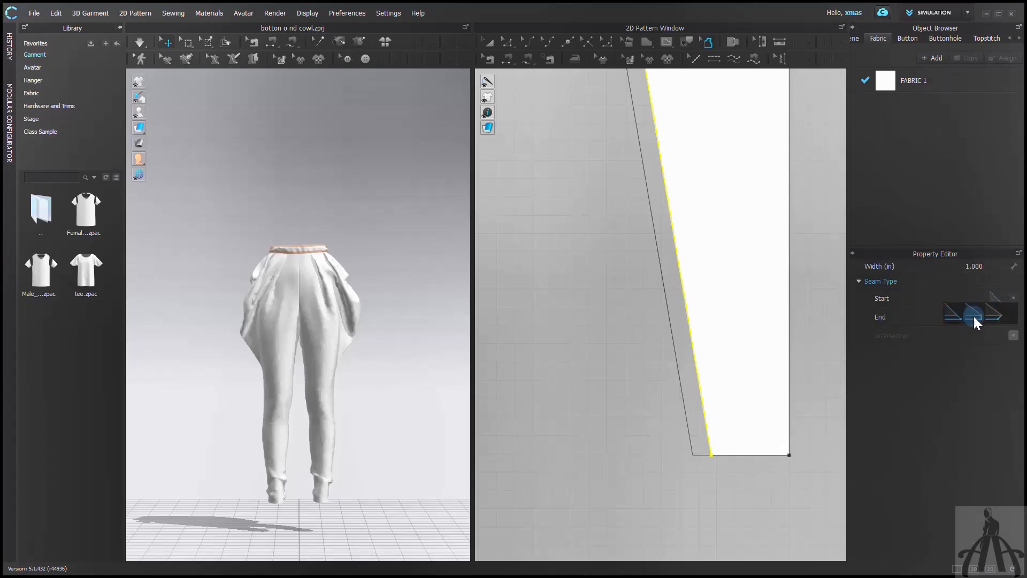
click(975, 316)
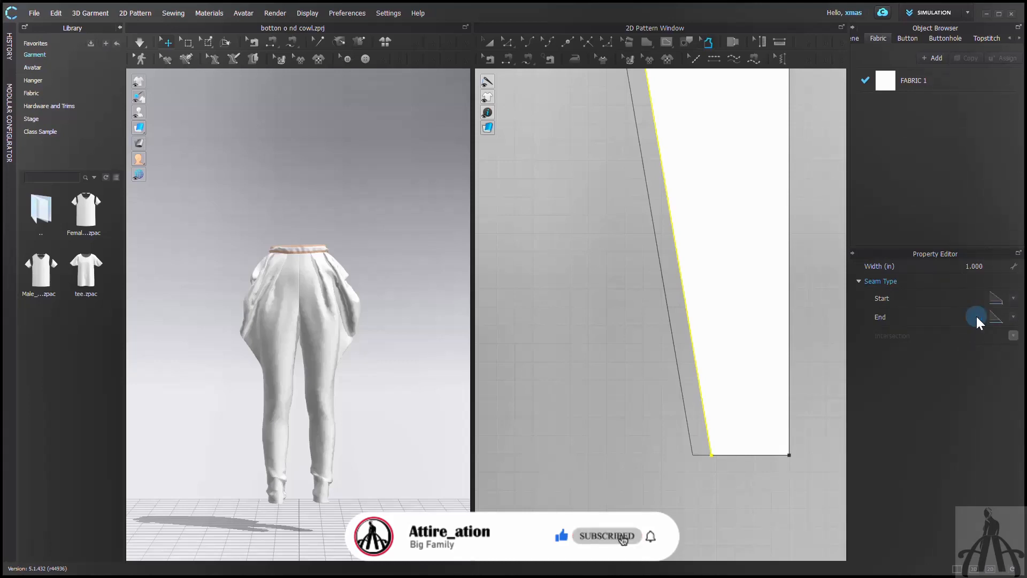
mouse_move(650, 544)
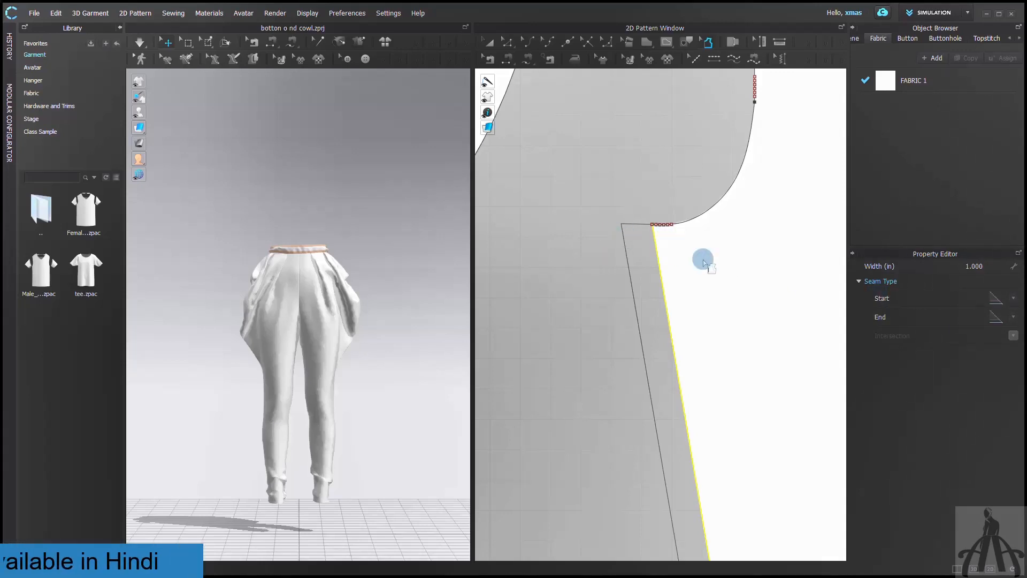
- Apply a 0.5 inch seam allowance along the trouser hem edge
click(979, 316)
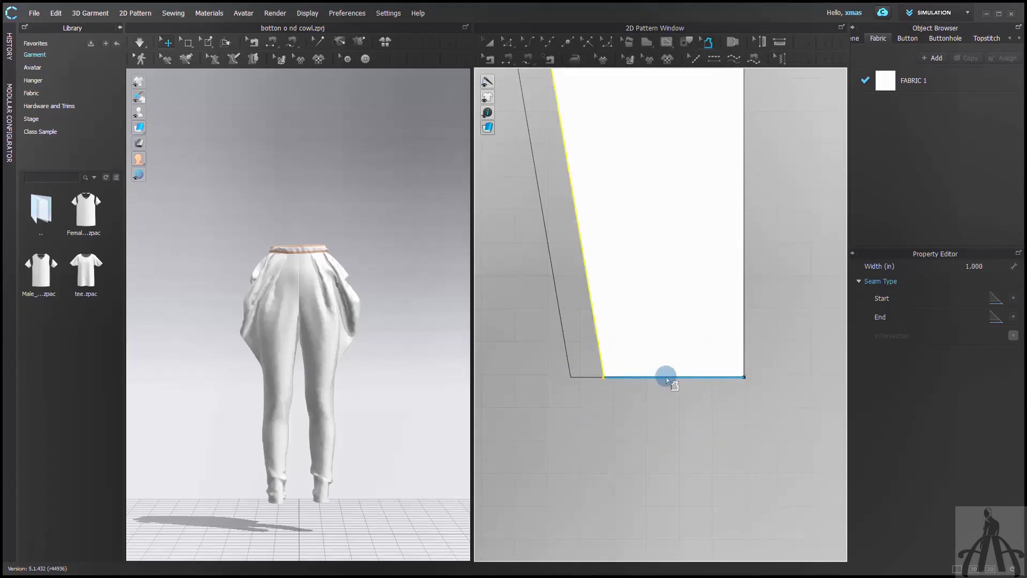
drag(666, 377, 735, 376)
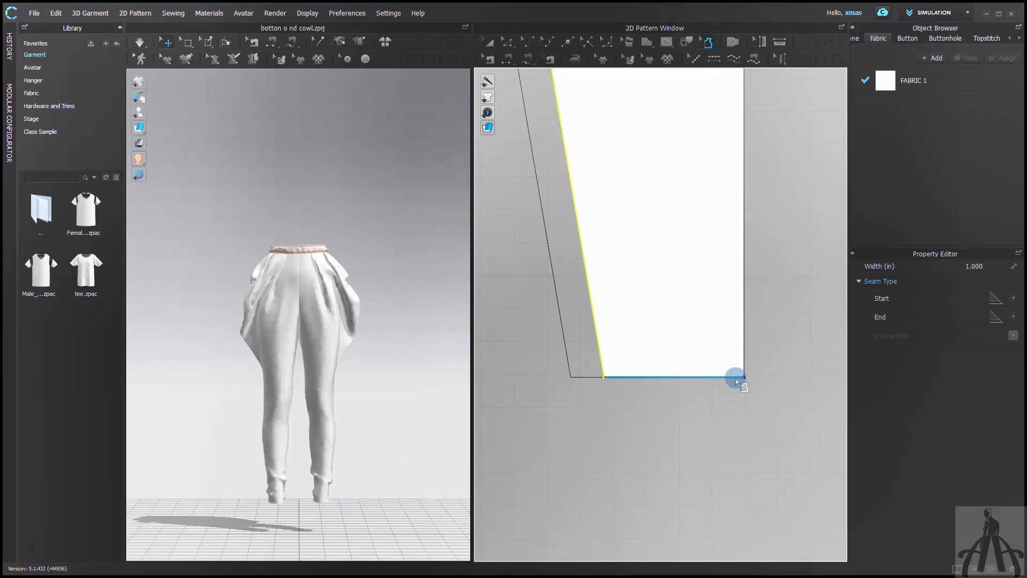
drag(733, 377, 622, 379)
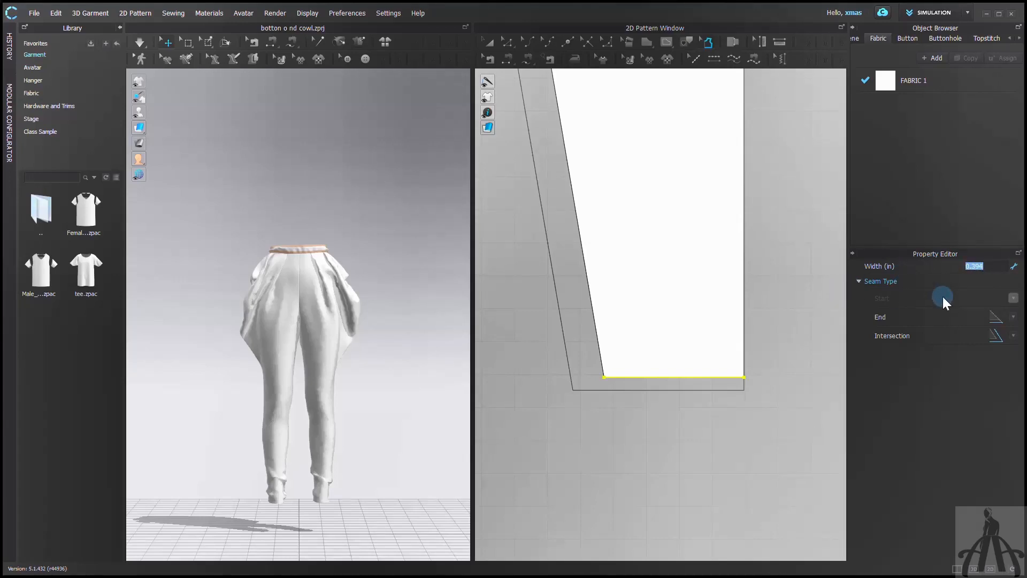
text(.5)
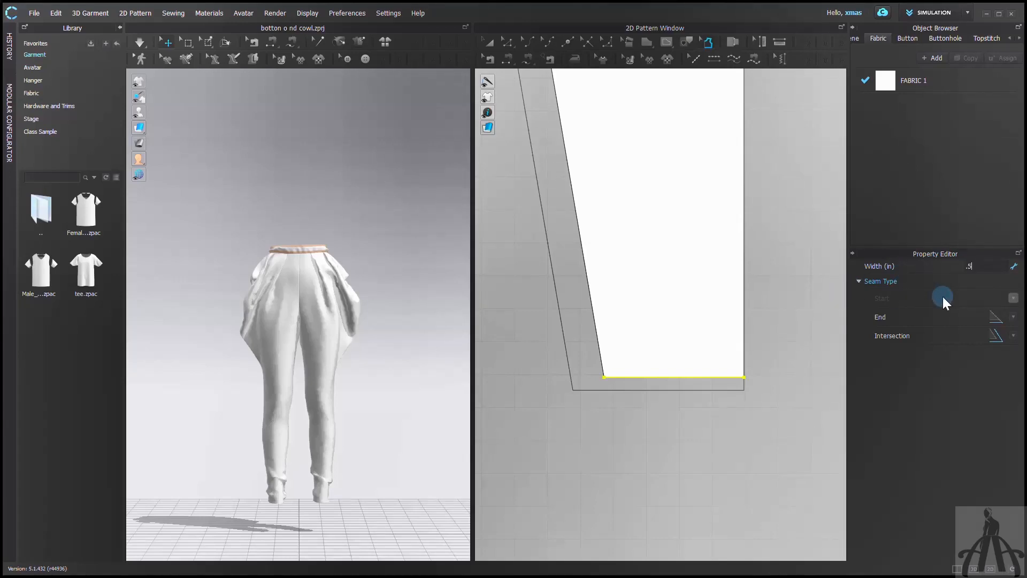
key(Enter)
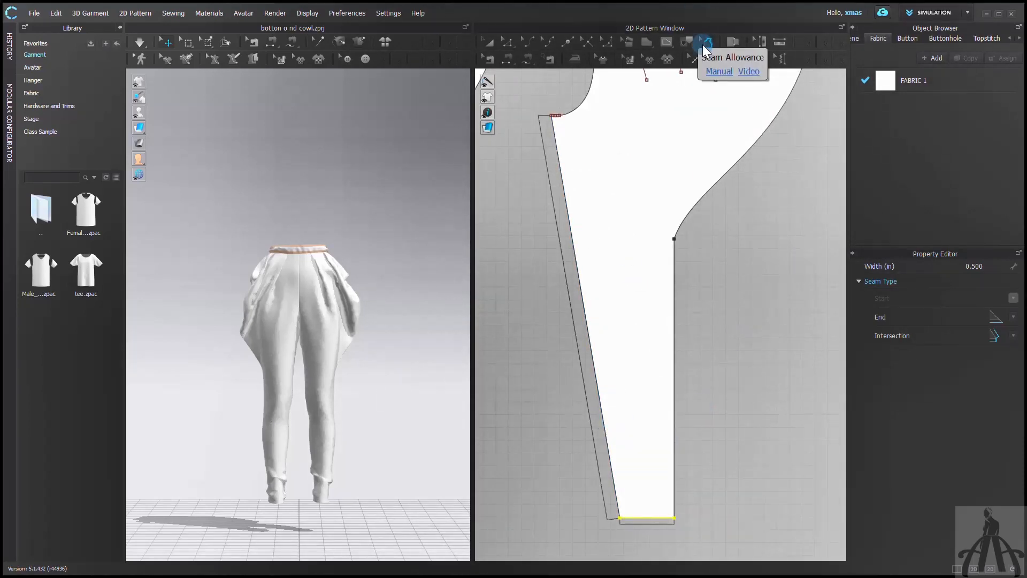
- Apply 0.394 seam allowances around the full outline of both trouser pieces
click(584, 301)
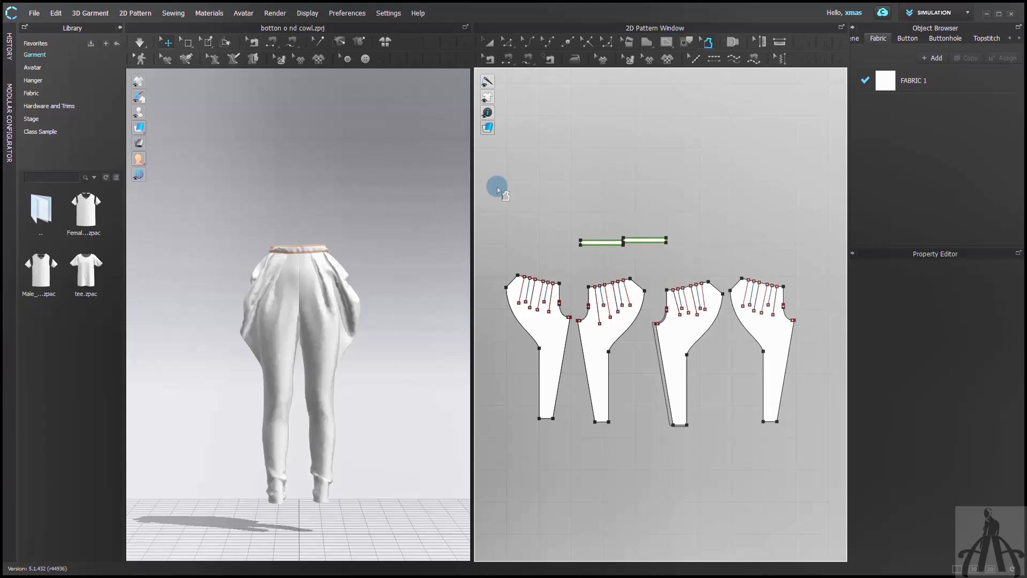
mouse_move(484, 204)
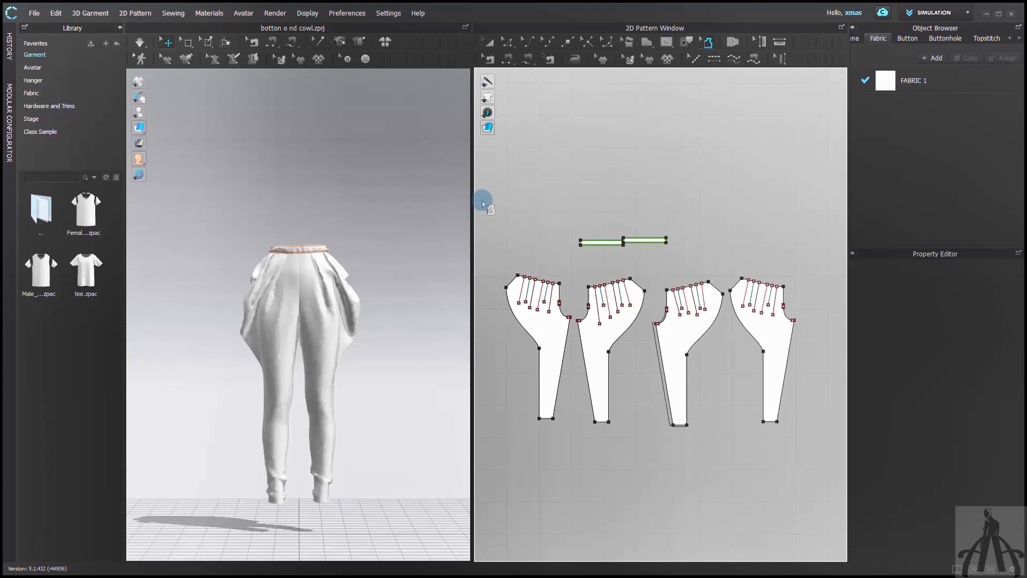
click(674, 367)
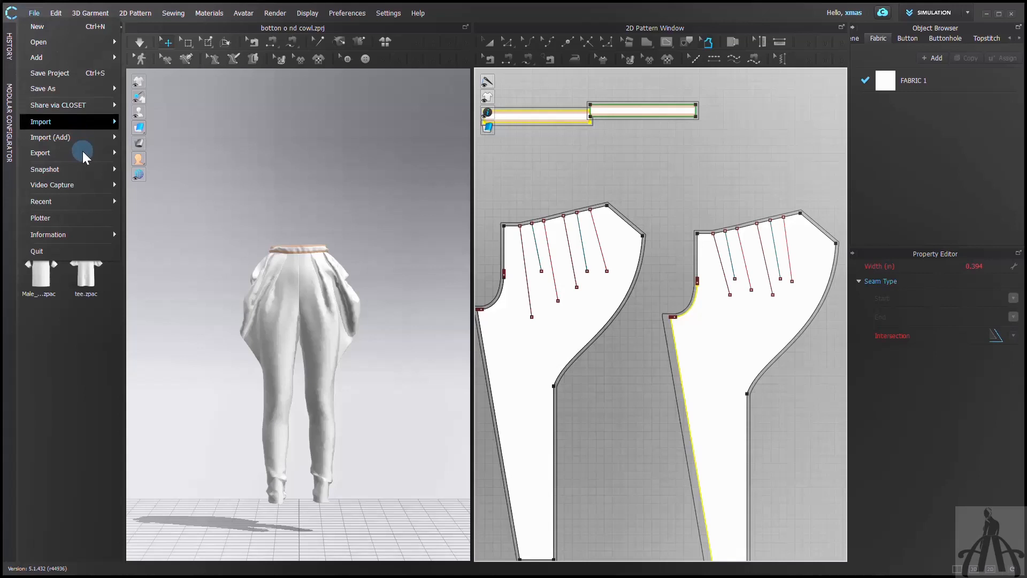
- Export the trouser patterns to Adobe PDF named 'Cowl trouser'
click(40, 152)
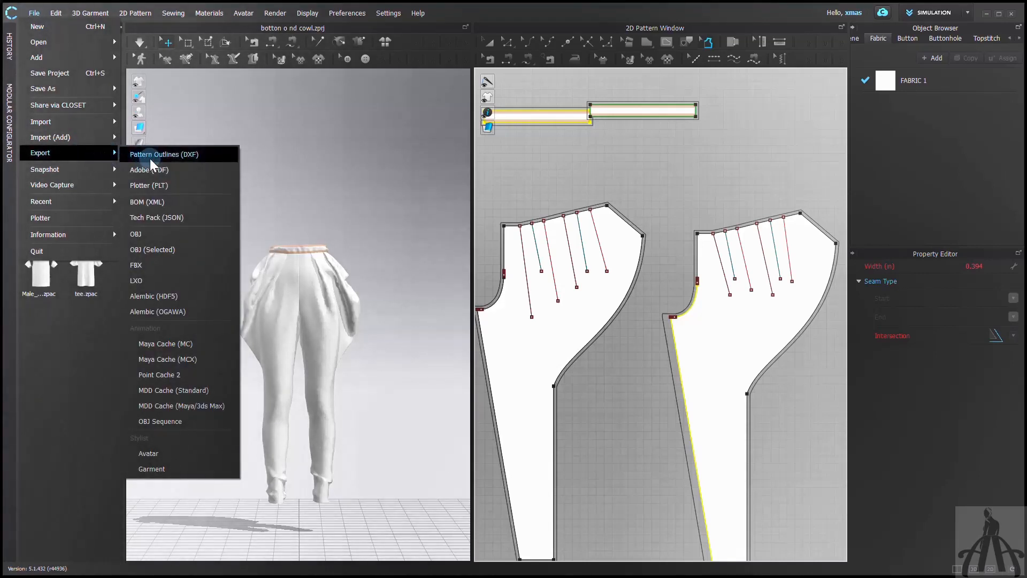
mouse_move(208, 161)
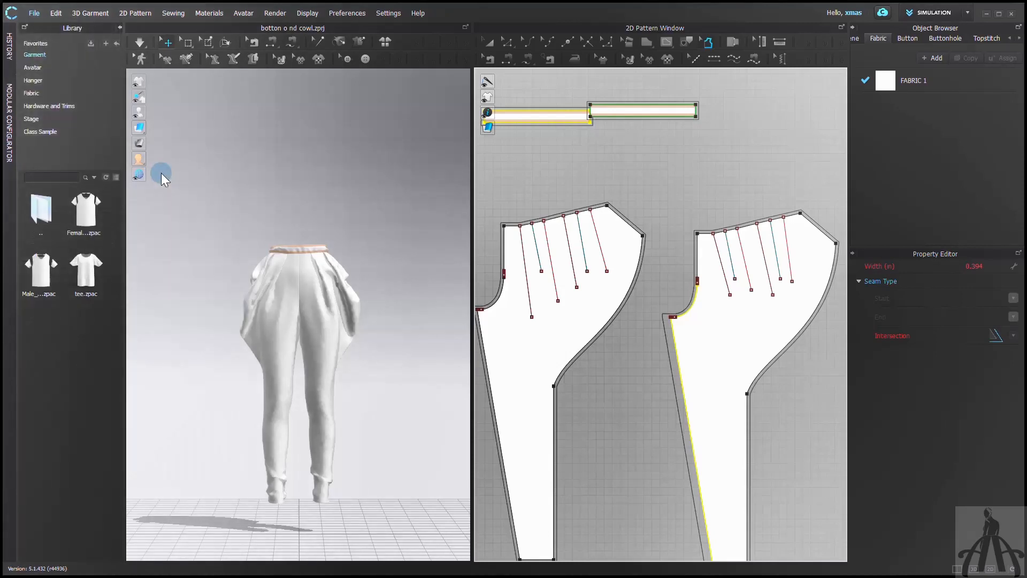
text(t)
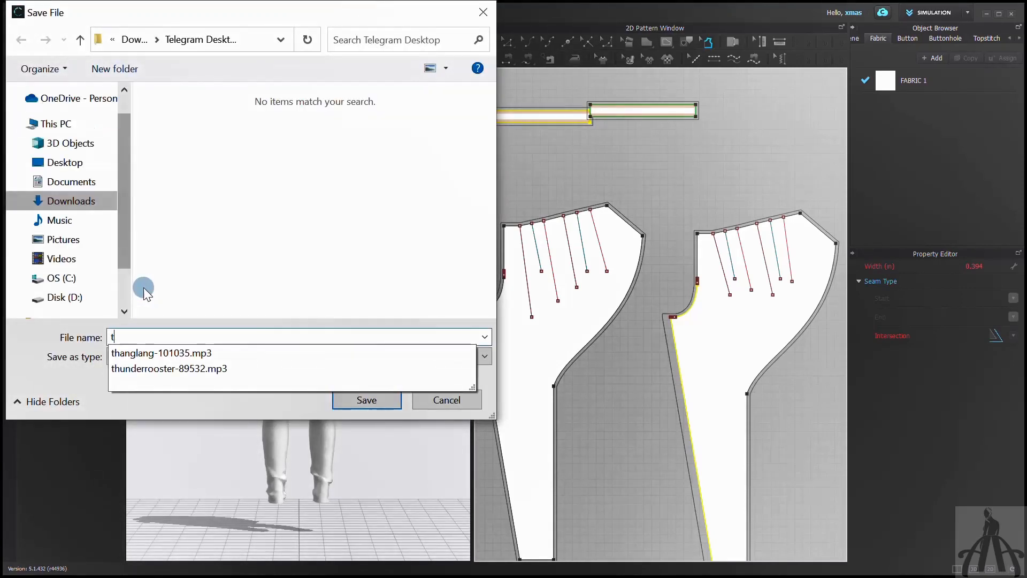
text(Cowl trou)
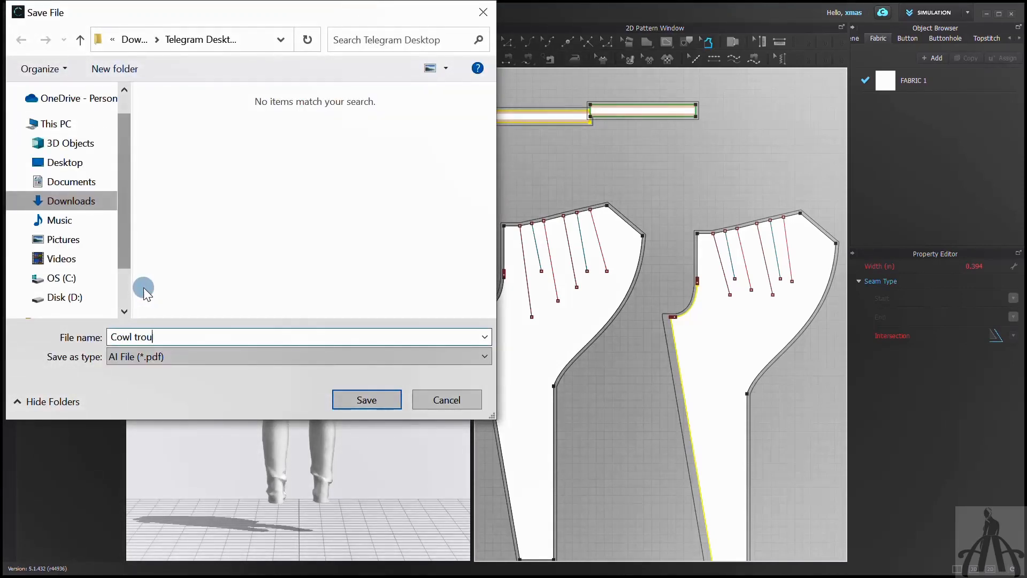
click(366, 400)
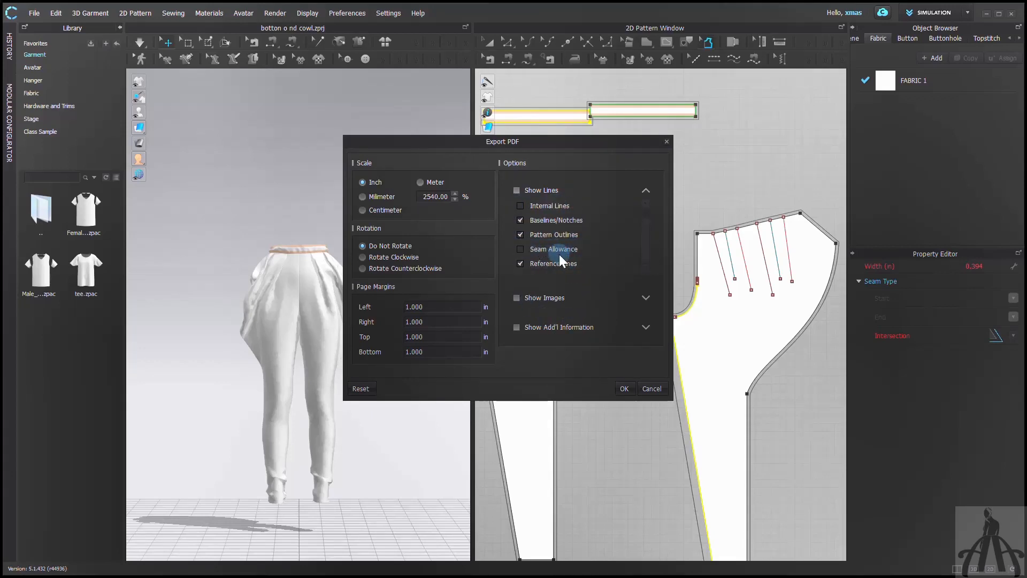
- Uncheck the Seam Allowance option in Export PDF and export the PDF without it
click(520, 249)
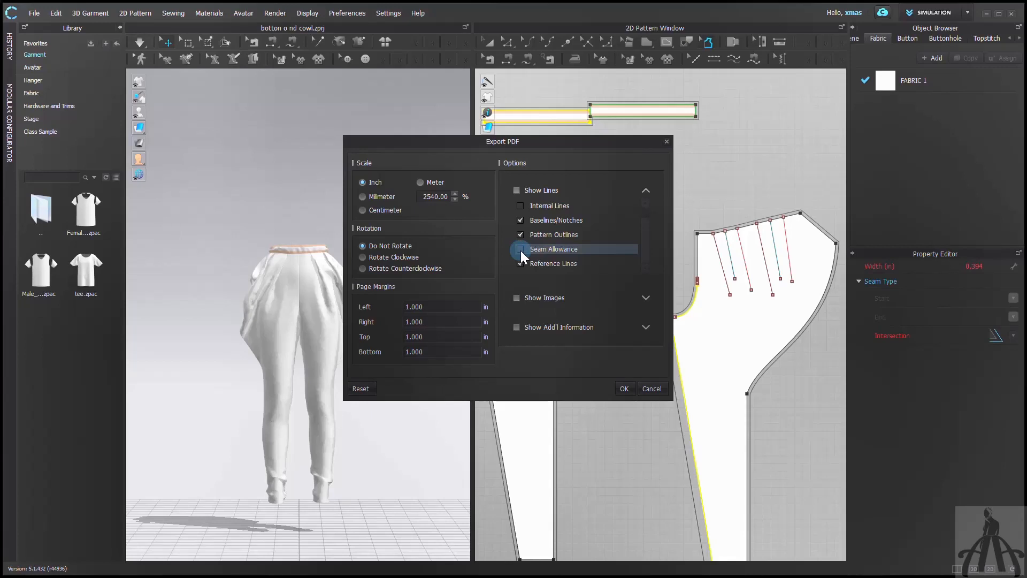
click(520, 248)
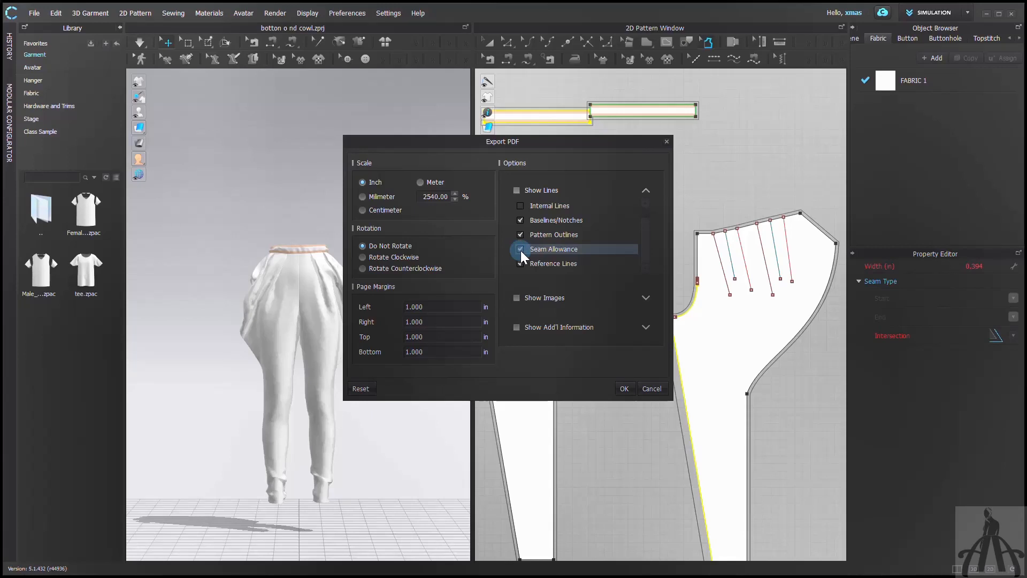
click(521, 263)
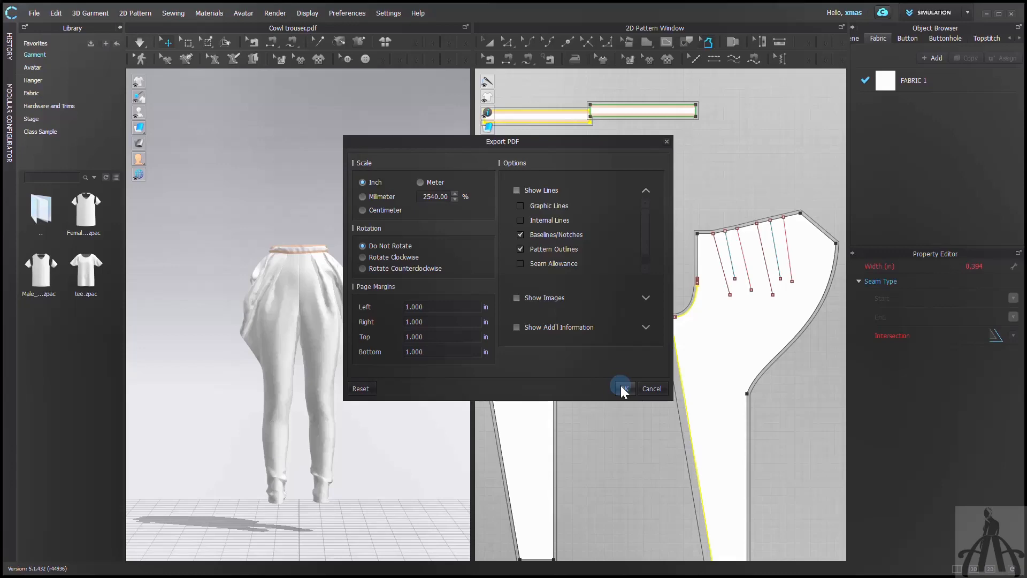
click(620, 388)
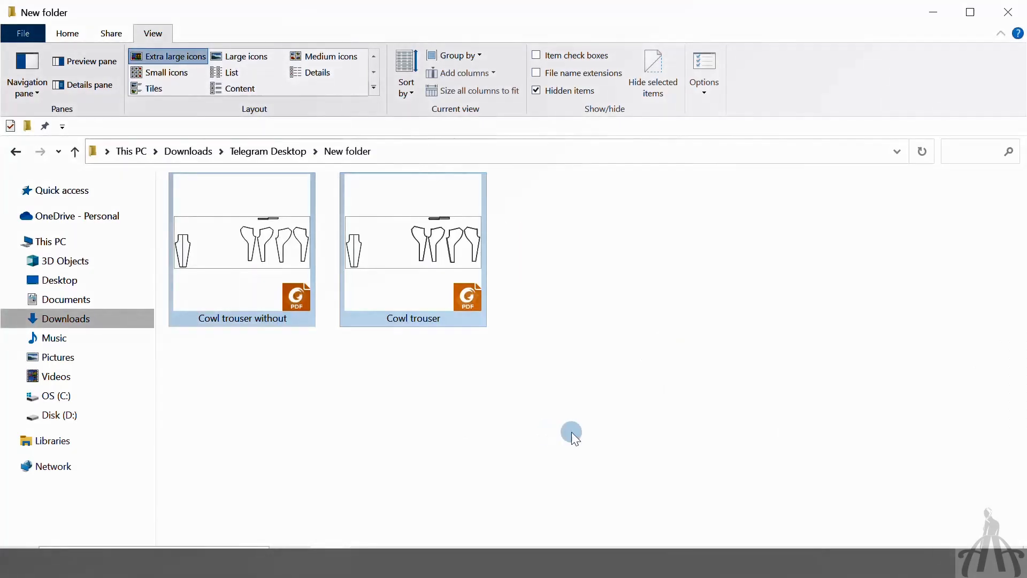
- Open one of the exported Cowl trouser PDFs from the Downloads folder
double_click(242, 249)
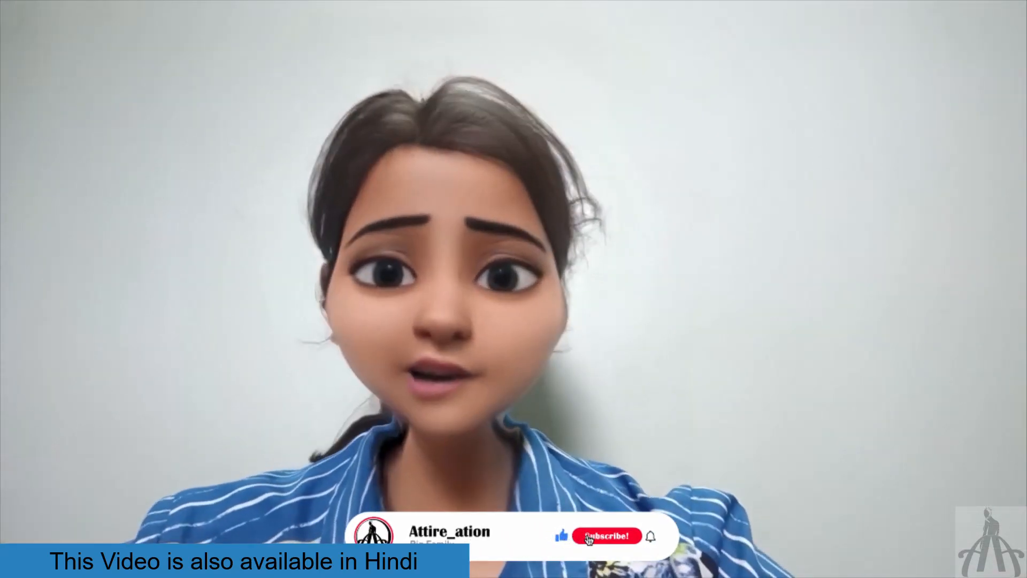
click(606, 536)
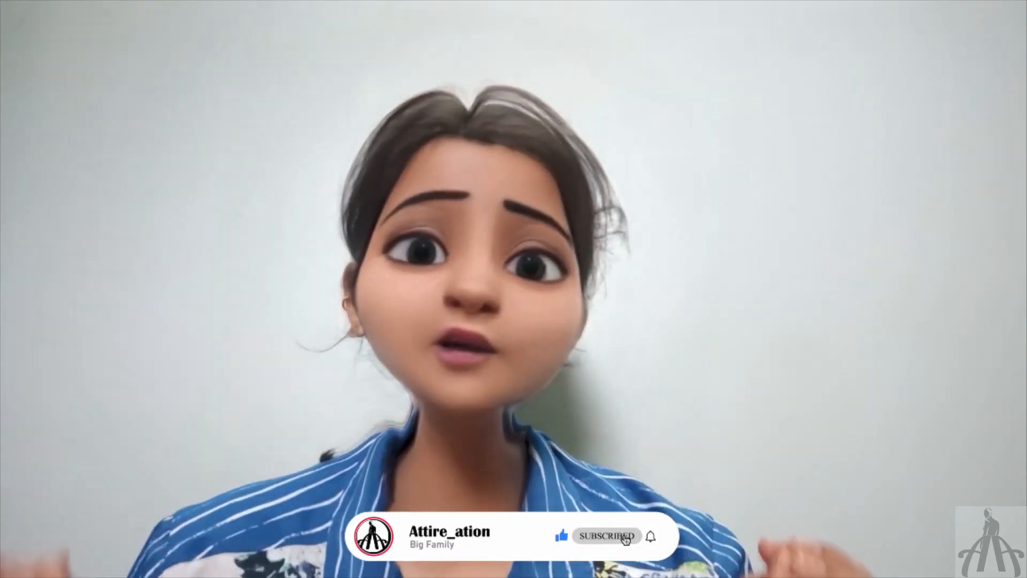